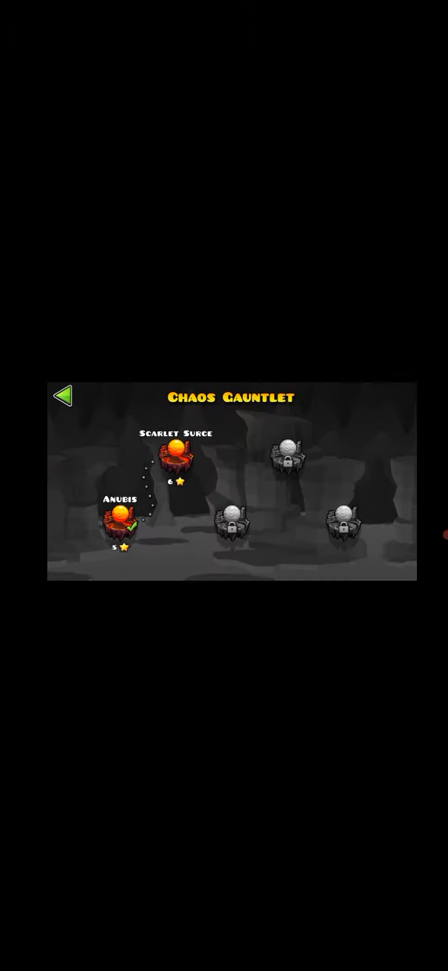
# Select the OMG Aliens node on the Chaos Gauntlet map to reach its level page
pyautogui.click(170, 455)
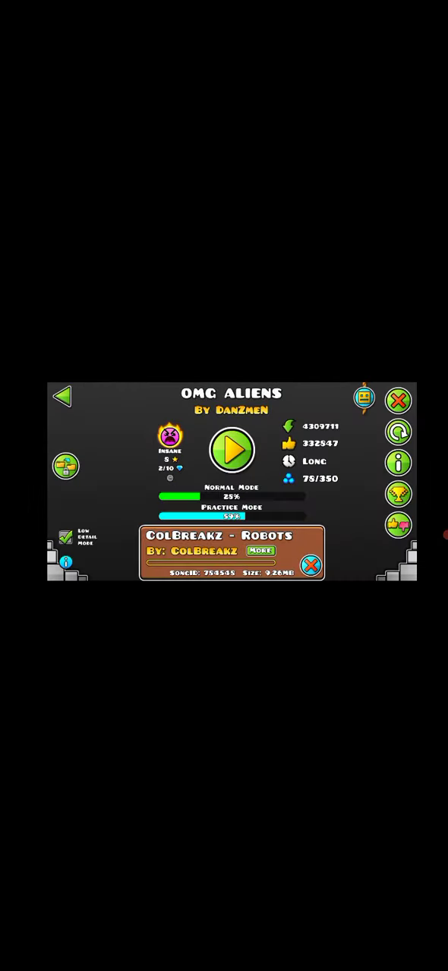
# Start a normal-mode attempt of OMG Aliens from its level page
pyautogui.click(232, 449)
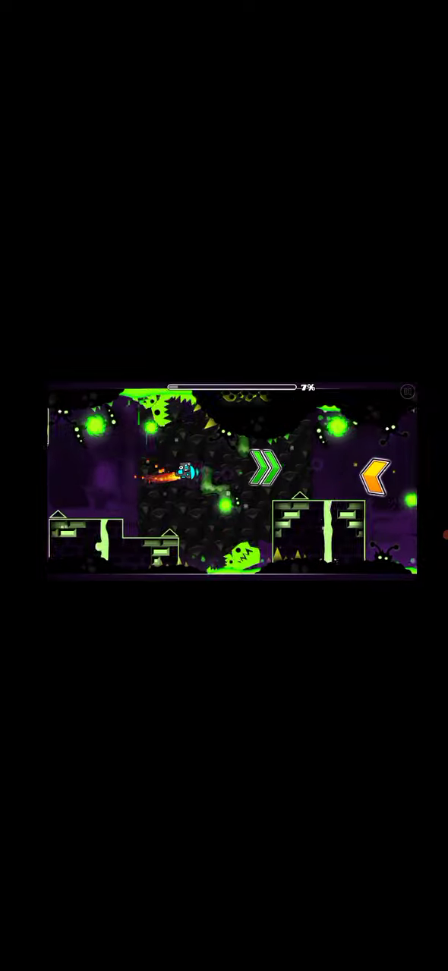